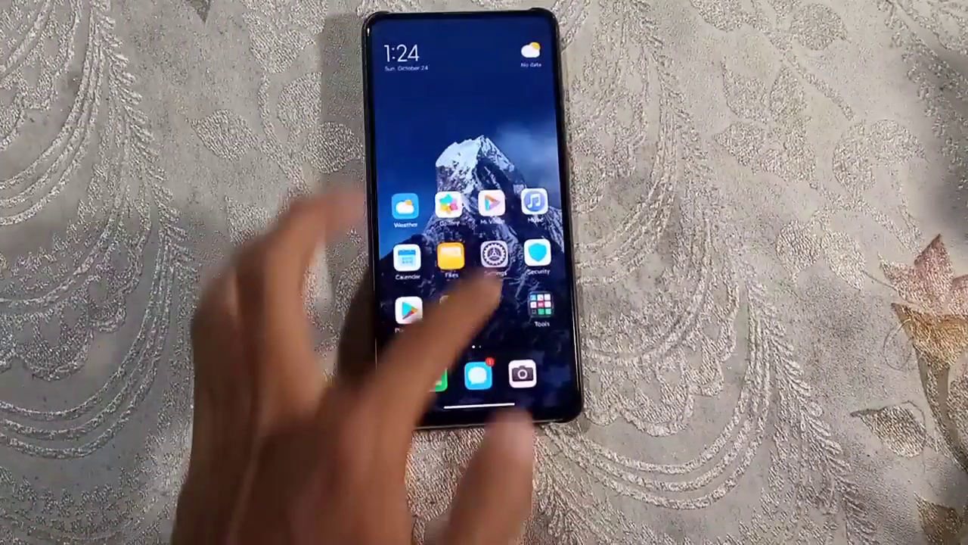
# - Pull down the control center and dismiss its swipe tutorial tip
pyautogui.scroll(-3)
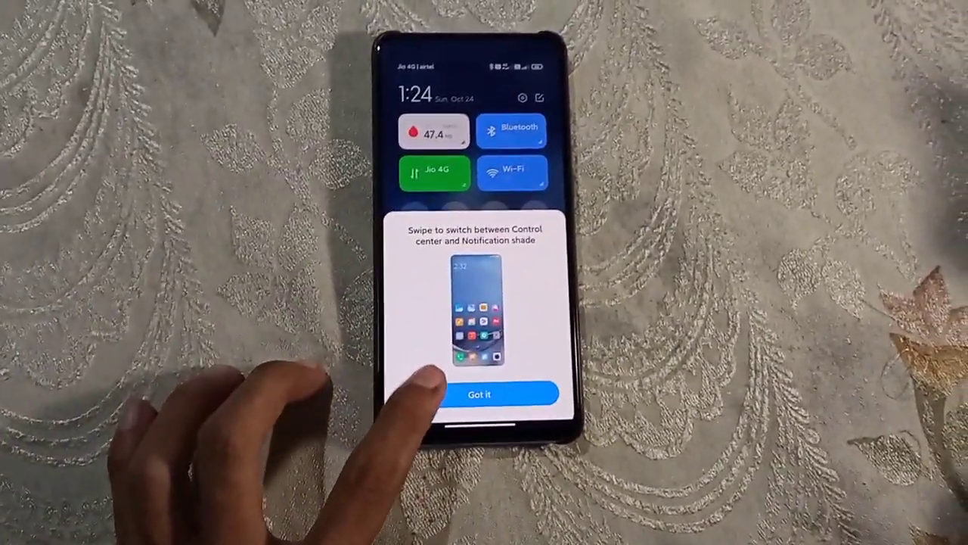
pyautogui.click(476, 393)
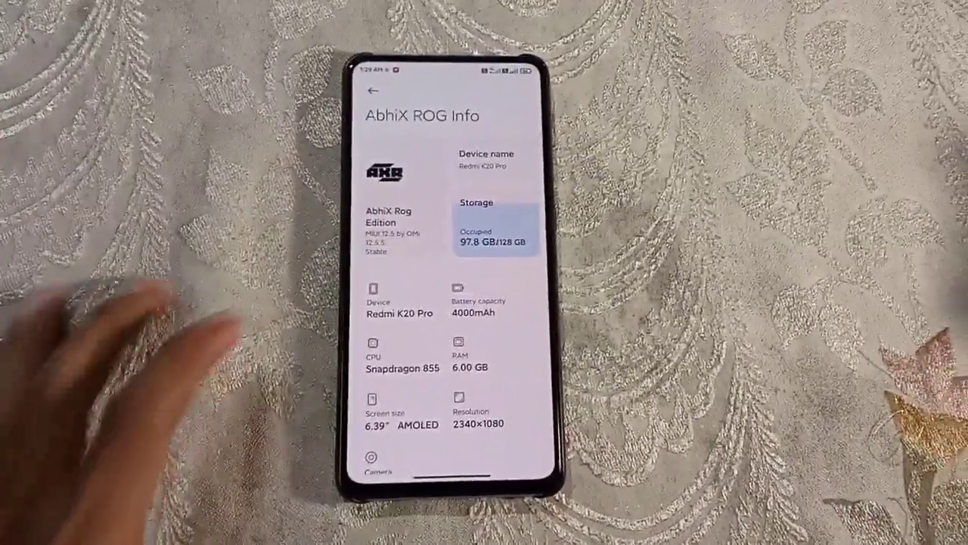
# - Scroll the AbhiX ROG Info page to camera, Updates Channel, Support Group and Maintainer
pyautogui.scroll(-3)
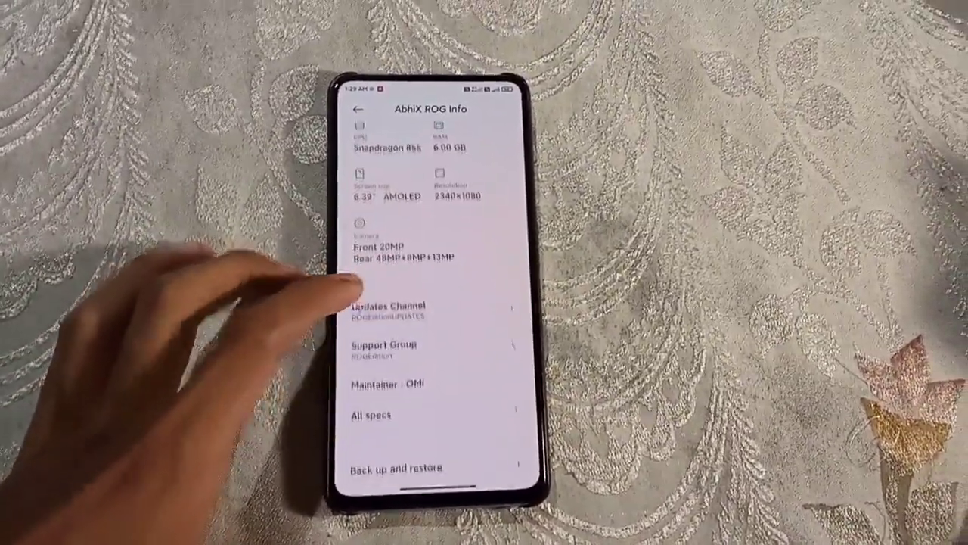
pyautogui.scroll(-3)
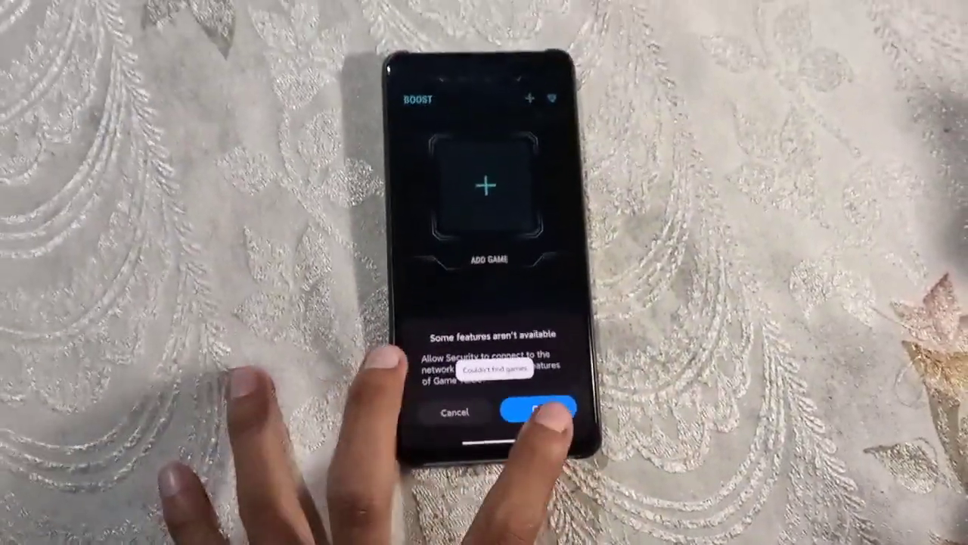
# - Allow Game Turbo network access and scroll through its performance and Wi-Fi boost settings
pyautogui.click(528, 410)
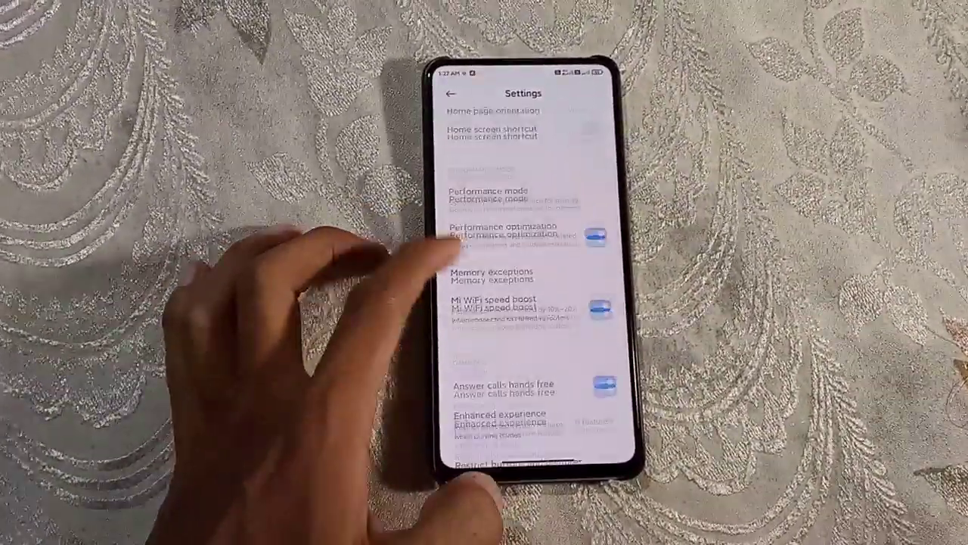
pyautogui.scroll(-3)
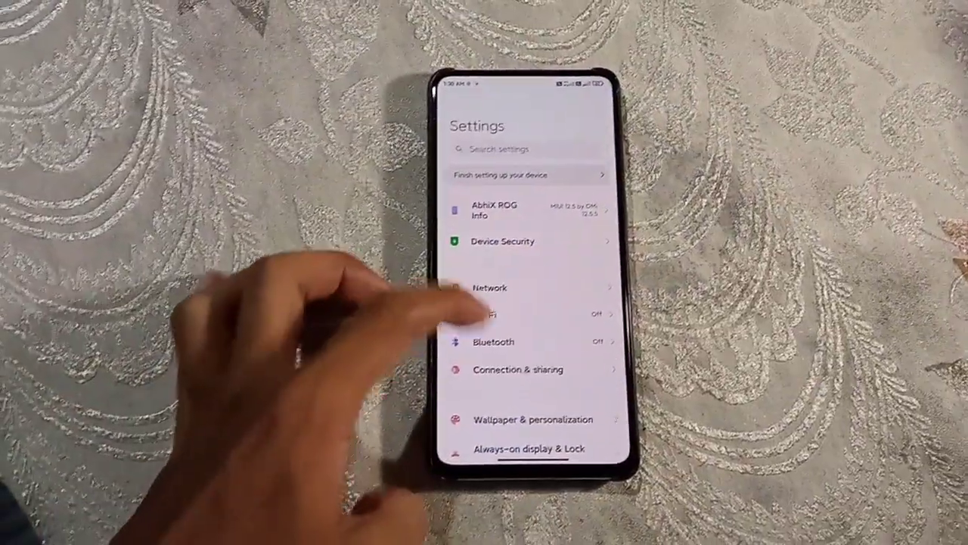
# - Browse the Always-on display & Lock screen and Wallpaper pages, then return to Settings
pyautogui.scroll(-3)
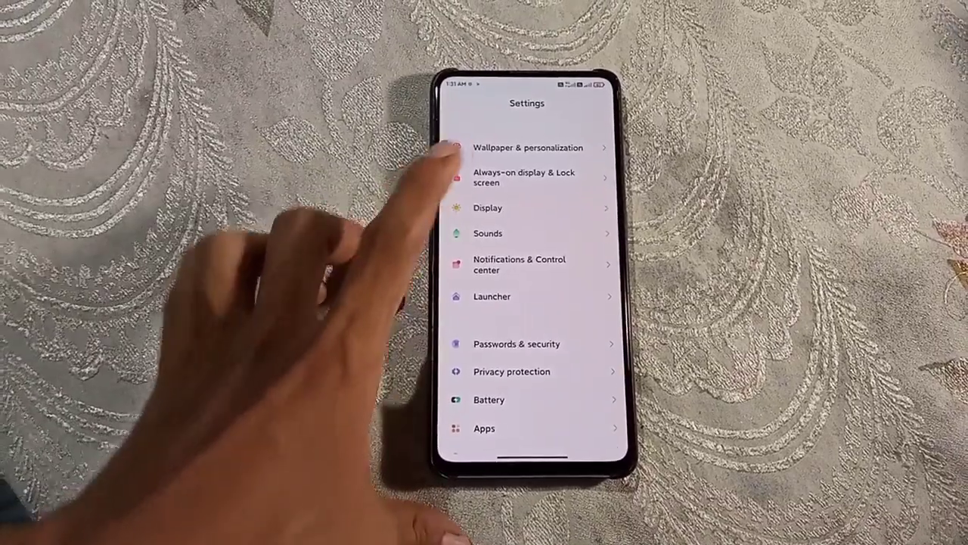
pyautogui.click(523, 177)
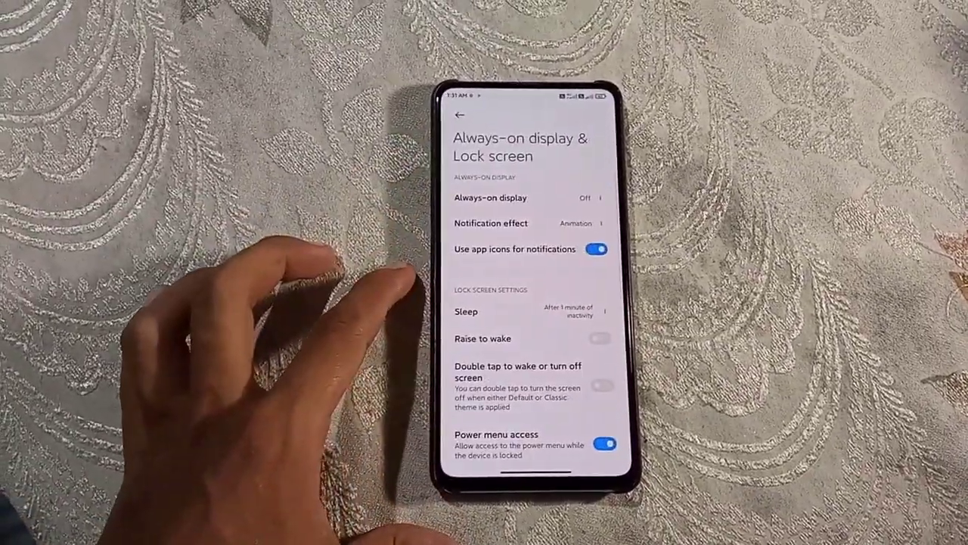
pyautogui.scroll(-3)
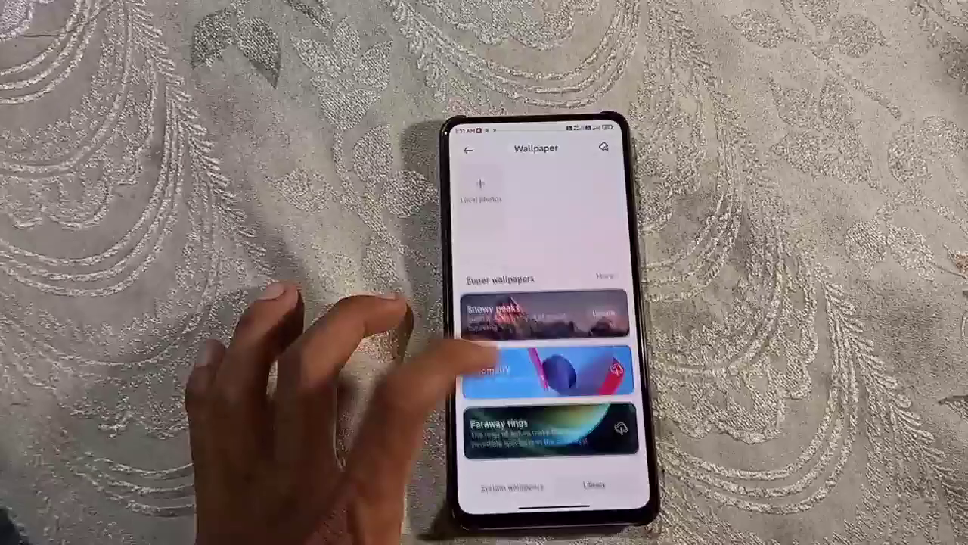
pyautogui.click(469, 151)
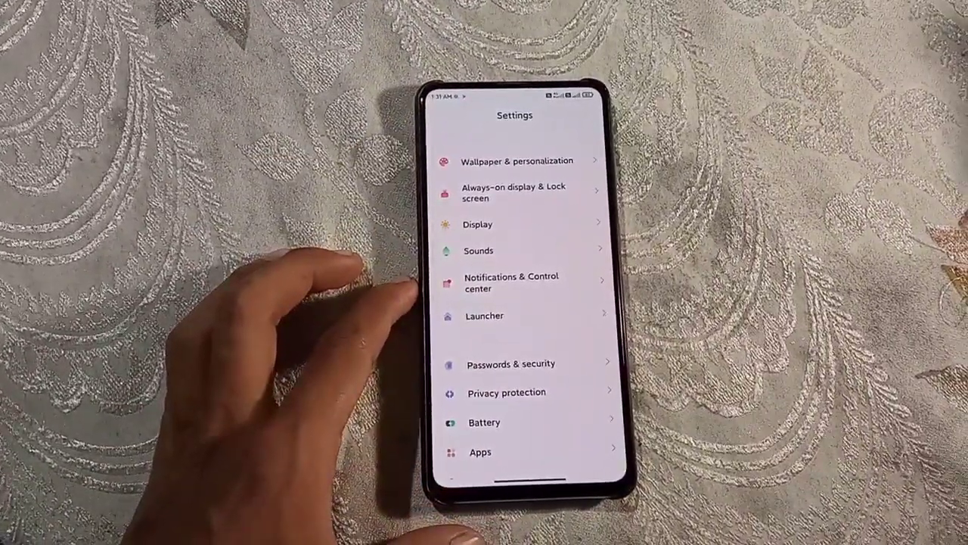
pyautogui.click(511, 282)
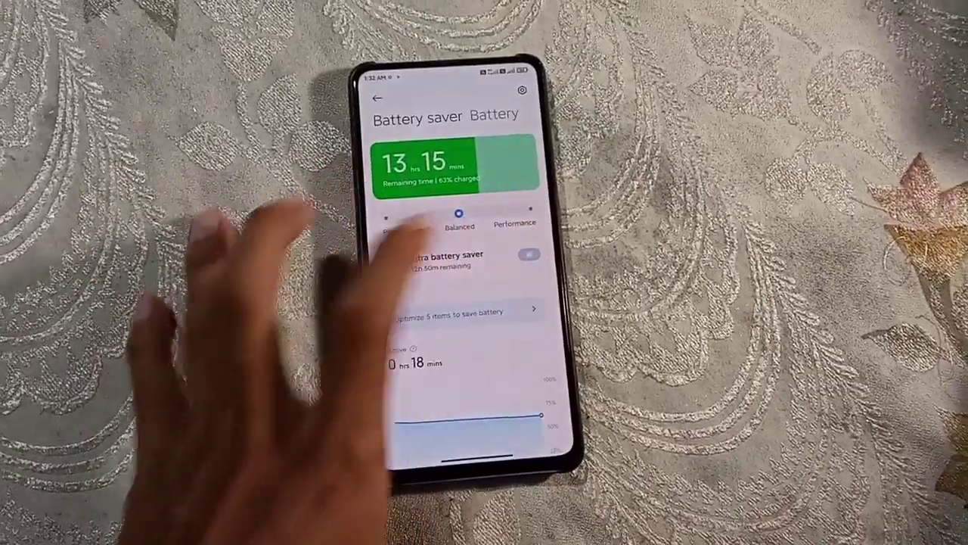
# - Toggle Ultra battery saver and answer its confirmation prompt
pyautogui.click(528, 254)
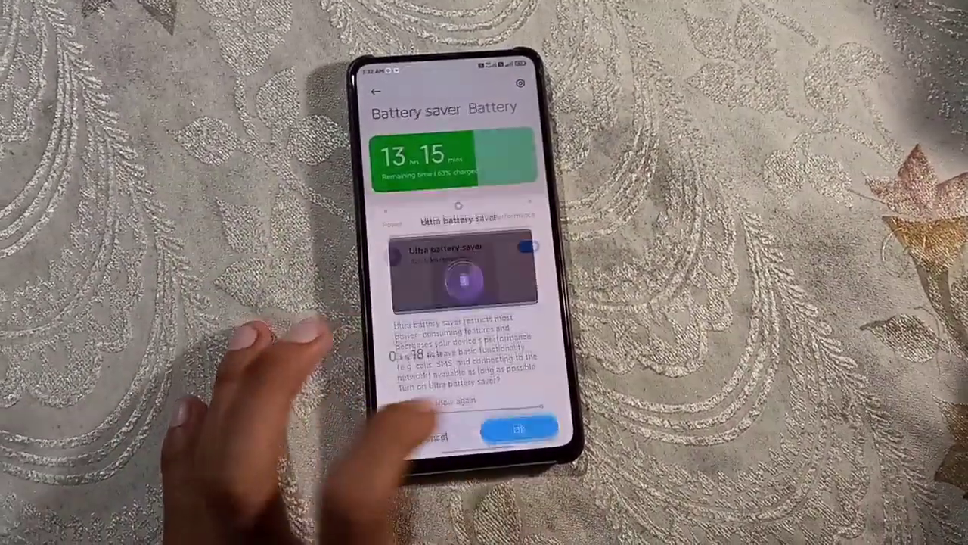
pyautogui.click(513, 431)
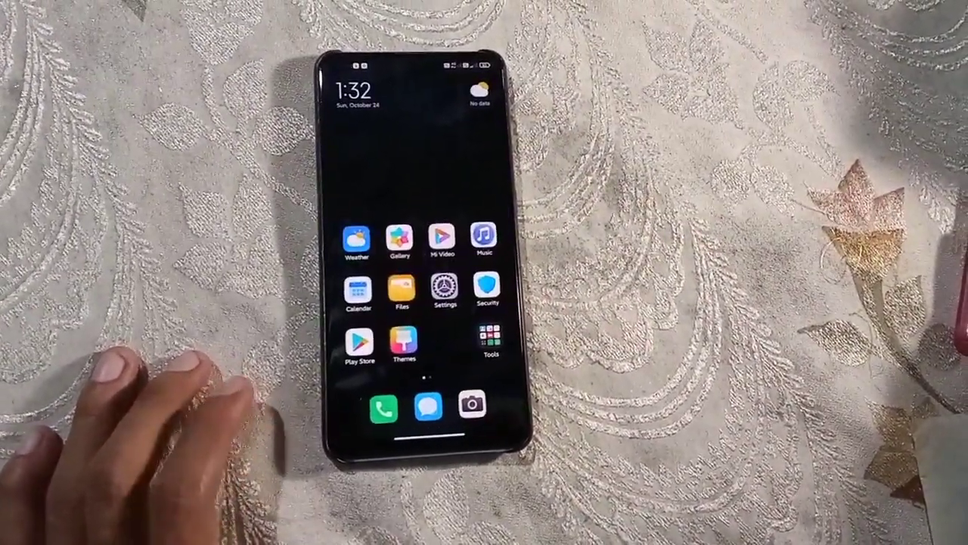
# - Reopen Settings, view the Special Features list, then go back to the main list
pyautogui.click(460, 297)
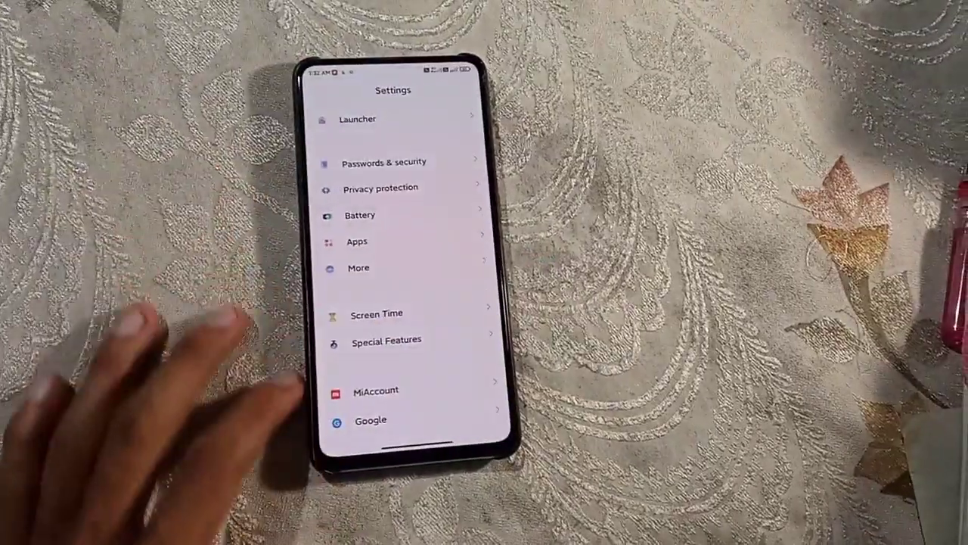
pyautogui.scroll(-3)
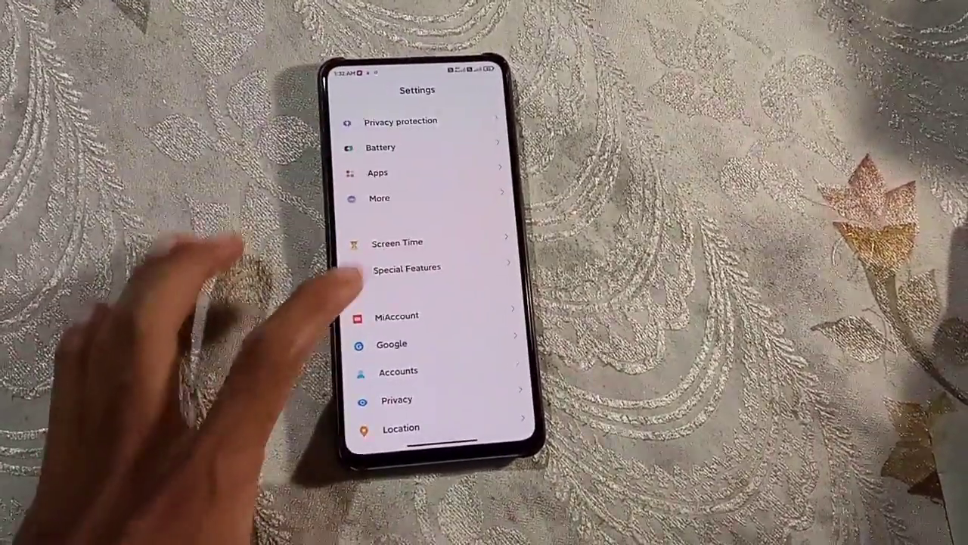
pyautogui.click(406, 267)
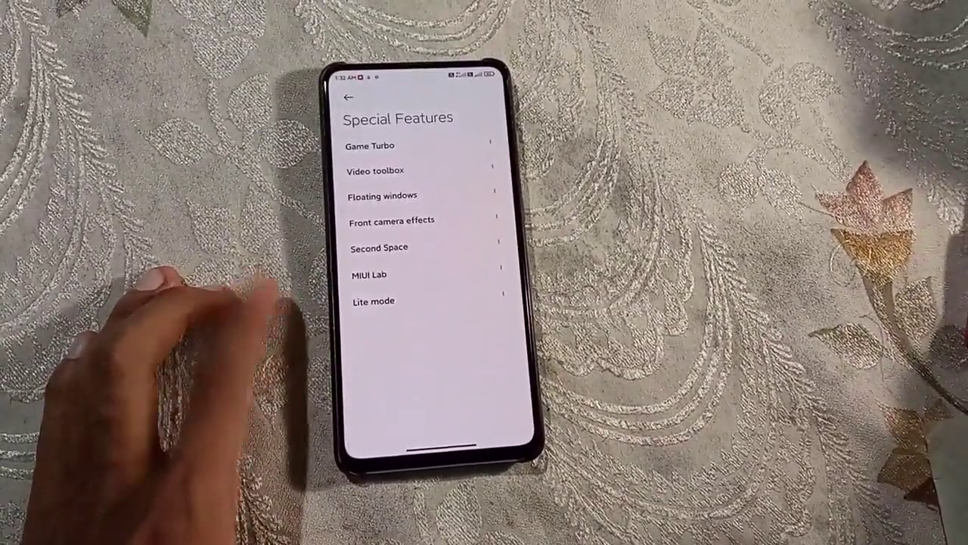
pyautogui.click(348, 99)
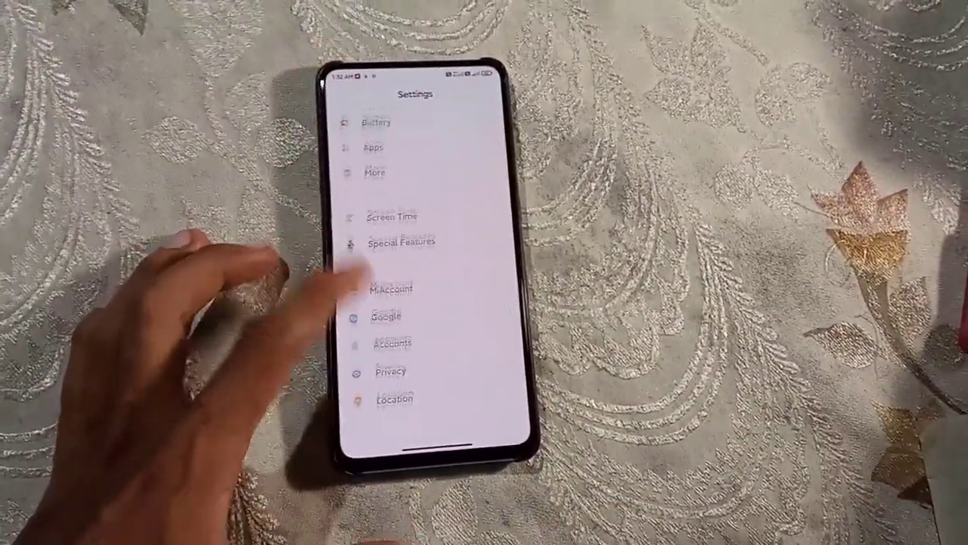